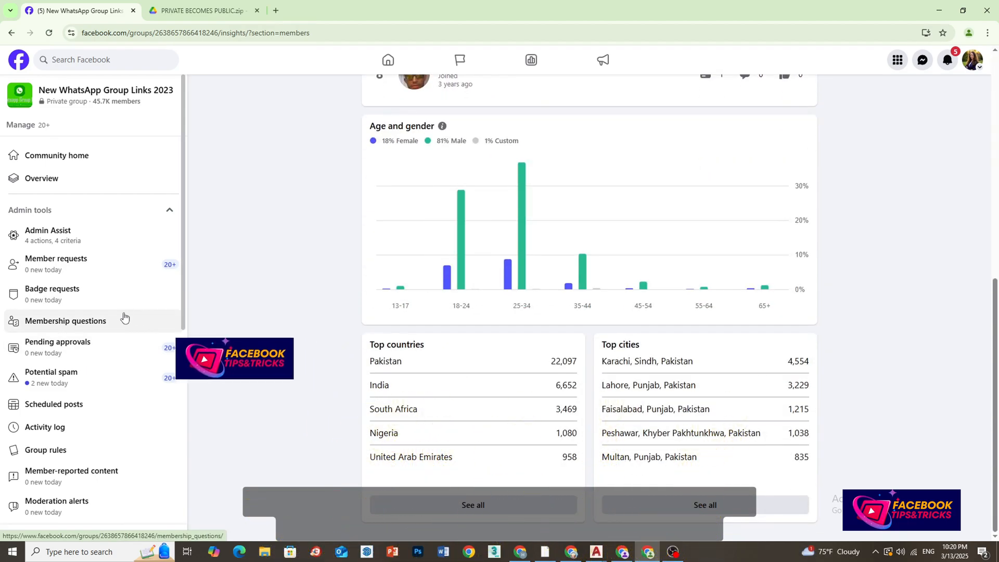
- Show the group's Community home feed, currently marked Private, then move to the Google Drive tab
{"action": "left_click", "coordinate": [56, 155]}
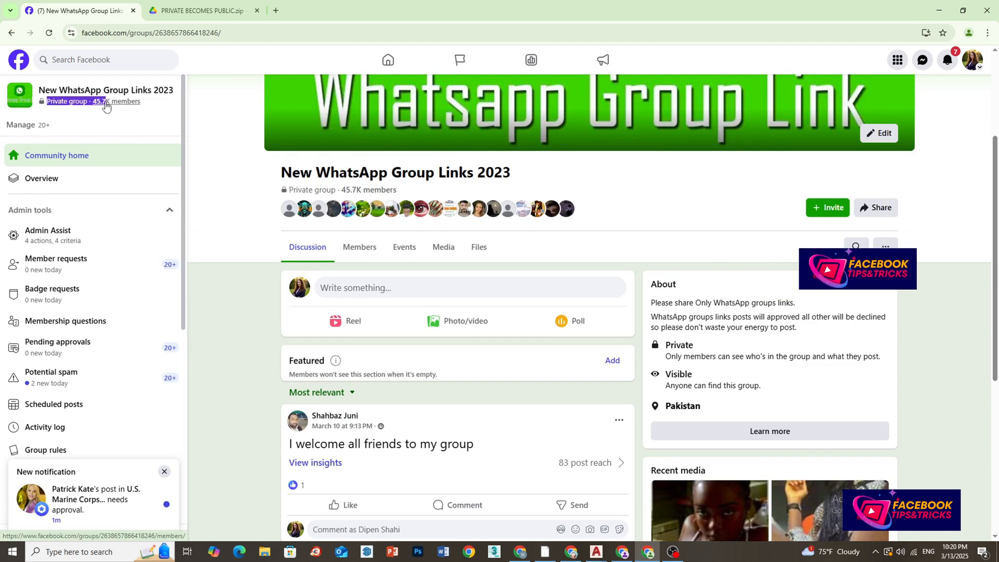
{"action": "scroll", "scroll_direction": "down", "scroll_amount": 3}
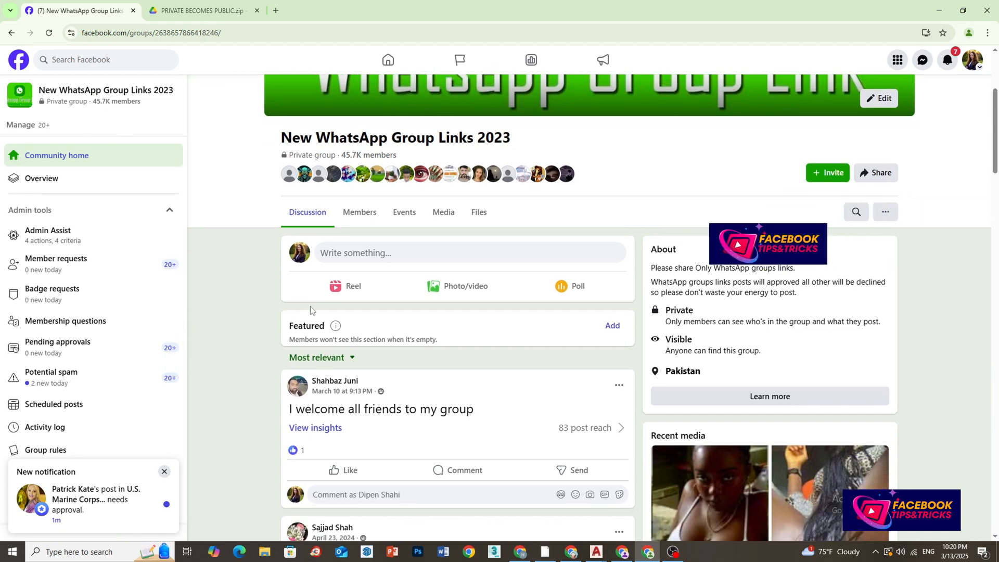
{"action": "scroll", "scroll_direction": "down", "scroll_amount": 3}
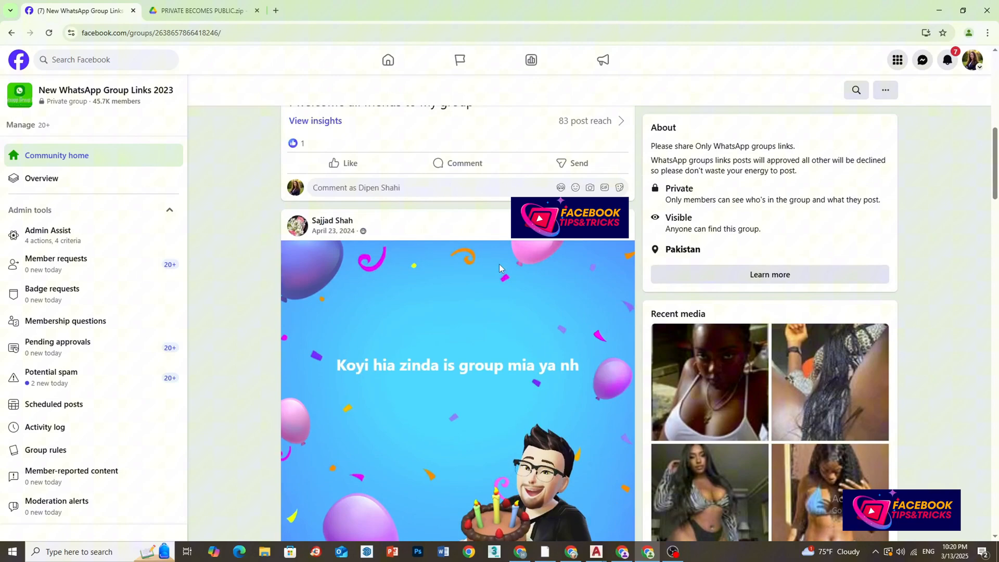
{"action": "left_click", "coordinate": [201, 10]}
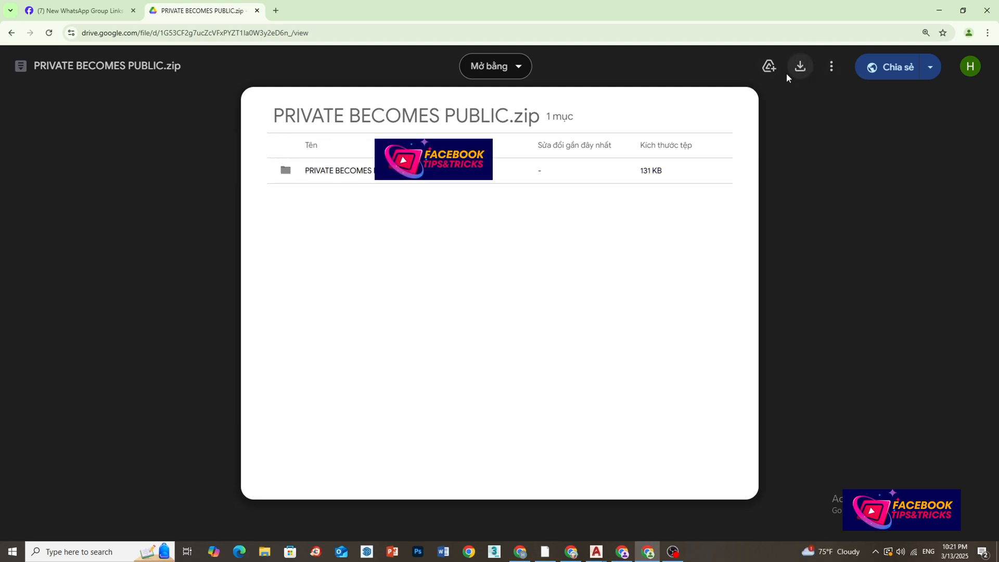
- Download PRIVATE BECOMES PUBLIC.zip from Google Drive and reveal it in the Downloads folder
{"action": "left_click", "coordinate": [798, 66]}
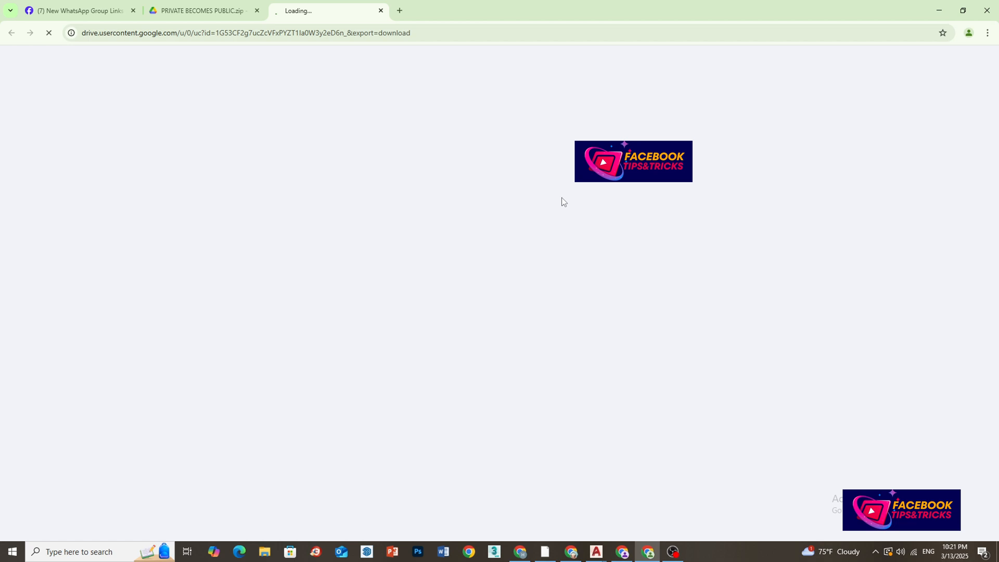
{"action": "left_click", "coordinate": [949, 34]}
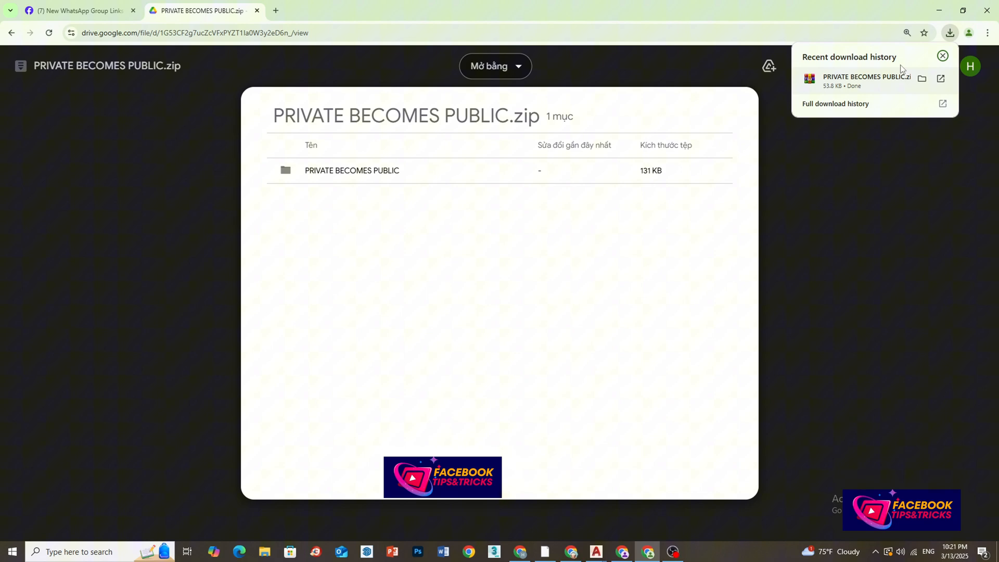
{"action": "left_click", "coordinate": [922, 78]}
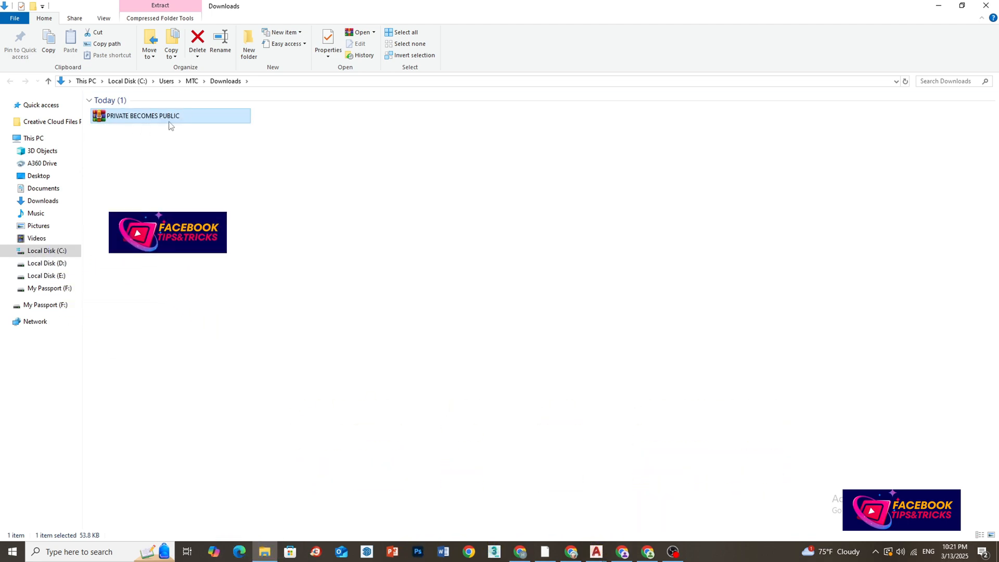
- Extract the zip with Extract Here and enter the PRIVATE BECOMES PUBLIC folder
{"action": "right_click", "coordinate": [143, 115]}
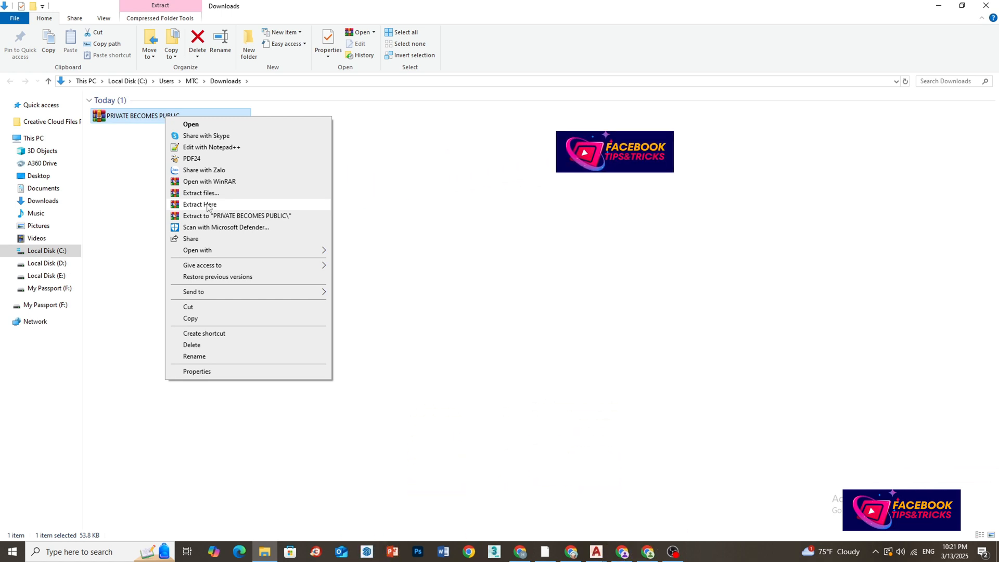
{"action": "left_click", "coordinate": [199, 204]}
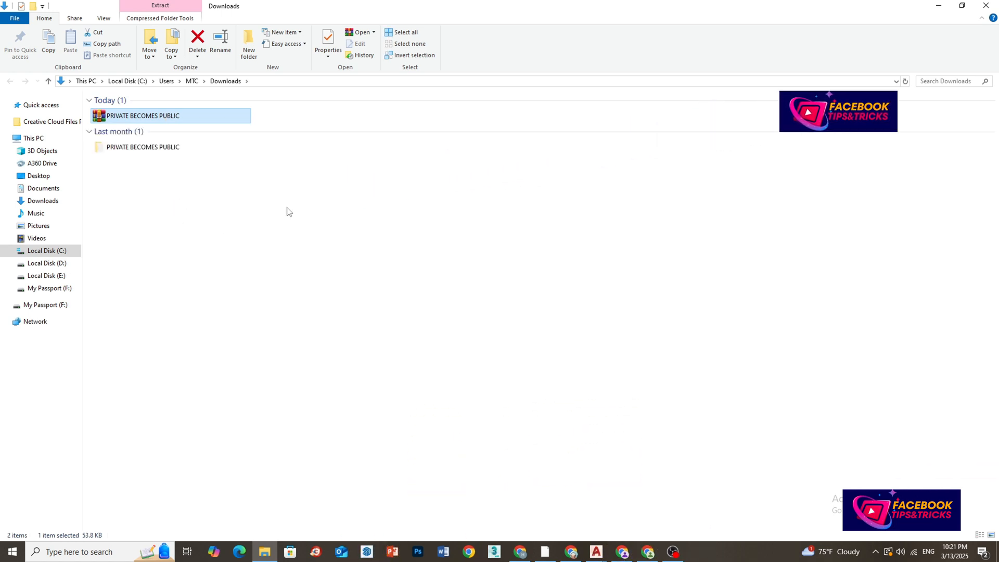
{"action": "left_click", "coordinate": [142, 147]}
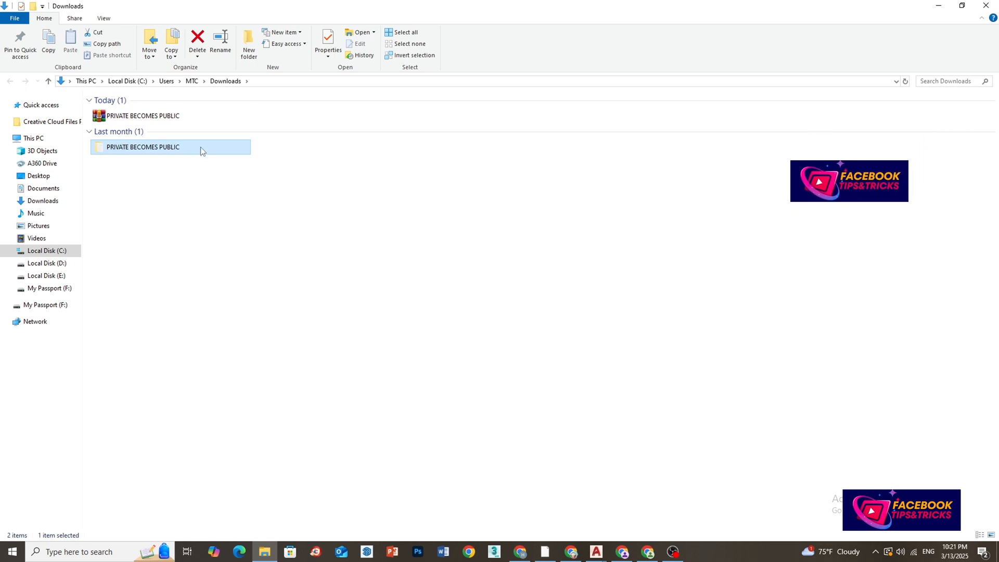
{"action": "double_click", "coordinate": [143, 147]}
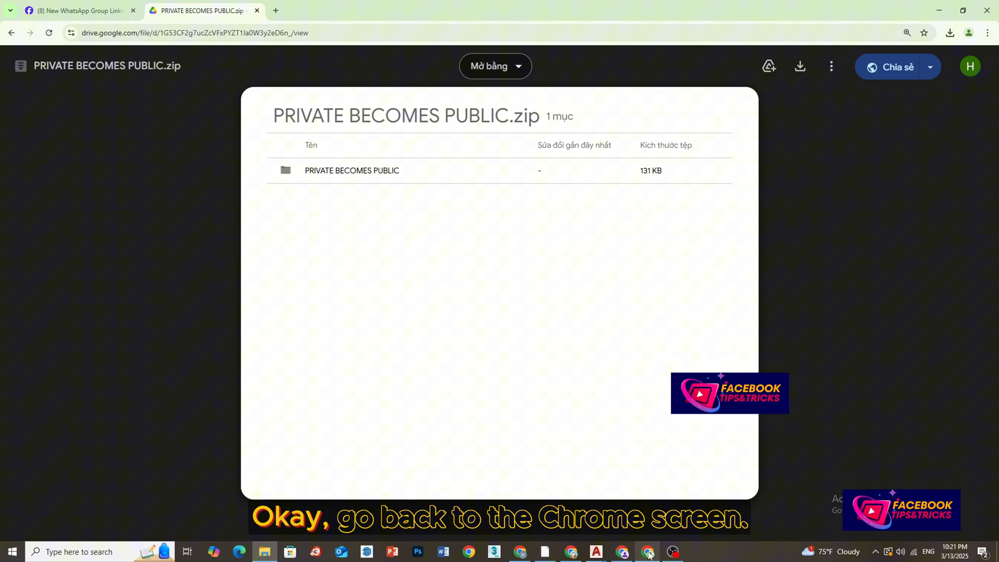
- Return to the Facebook group tab and bring up Chrome's three-dot menu for extensions
{"action": "left_click", "coordinate": [76, 10]}
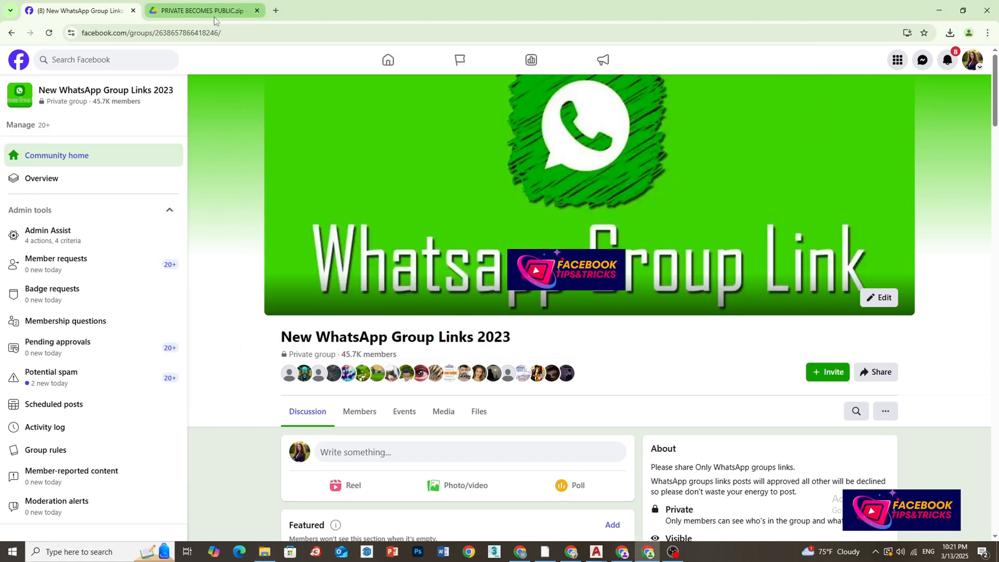
{"action": "left_click", "coordinate": [76, 11]}
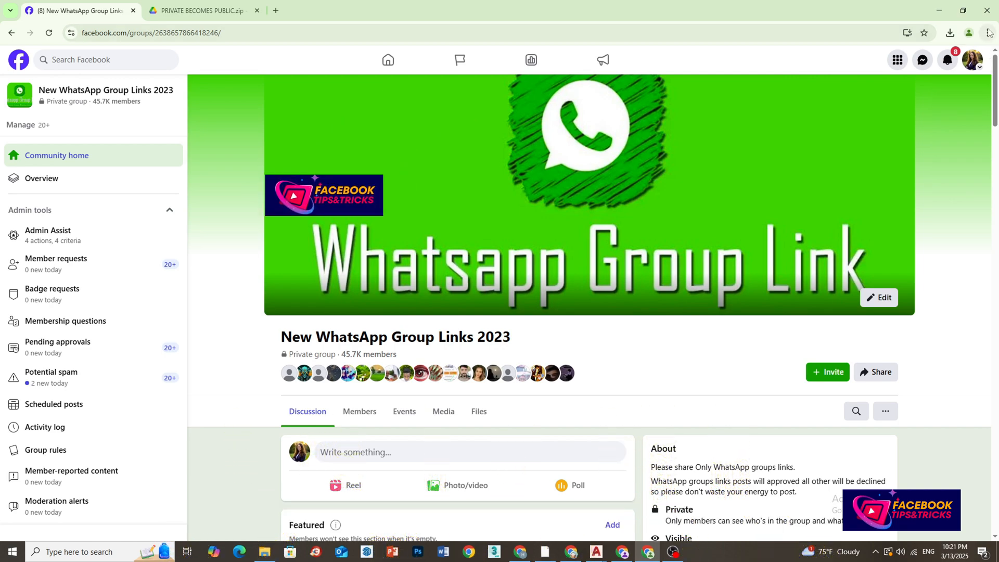
{"action": "left_click", "coordinate": [987, 33]}
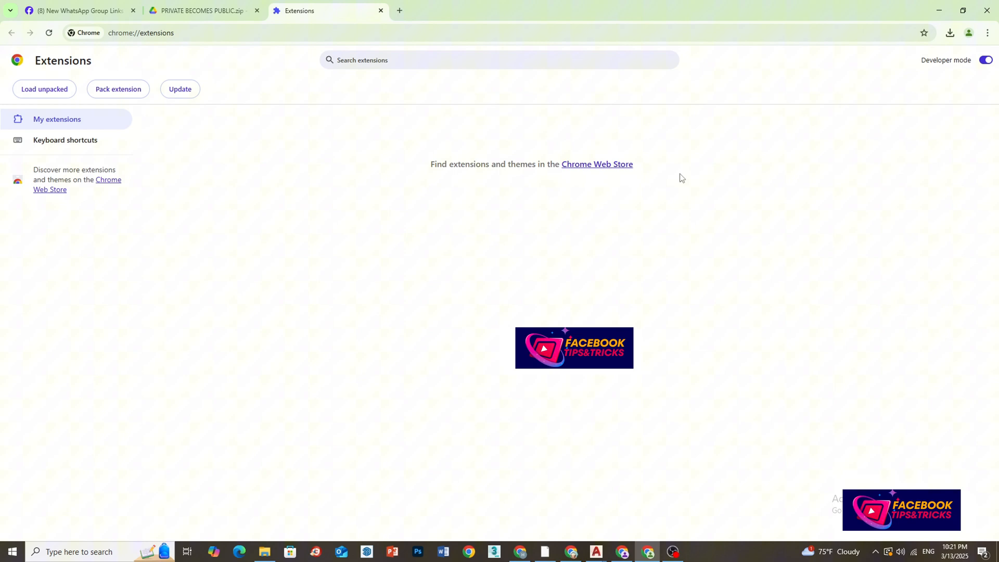
- Toggle Developer mode off and back on in chrome://extensions
{"action": "left_click", "coordinate": [984, 61]}
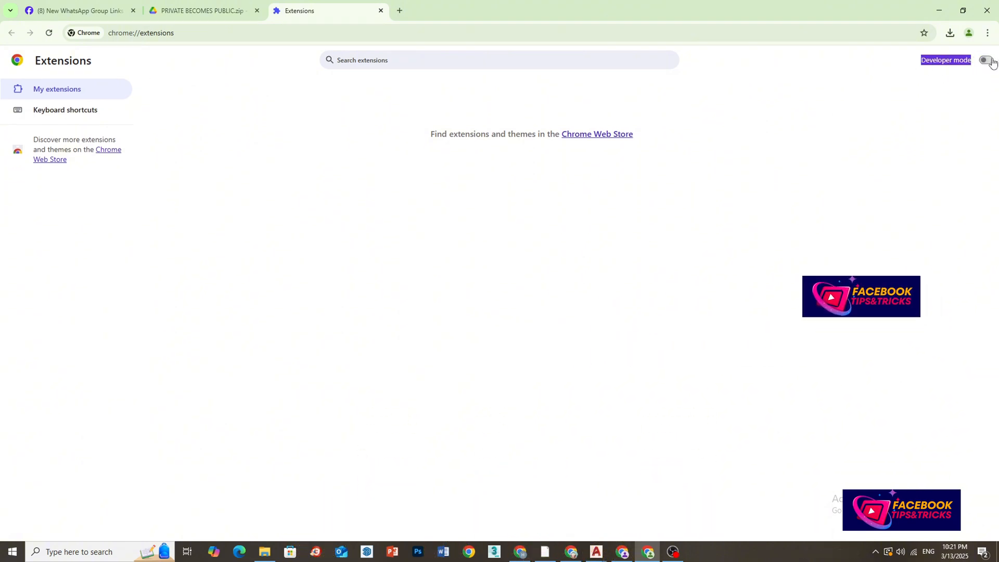
{"action": "left_click", "coordinate": [985, 60]}
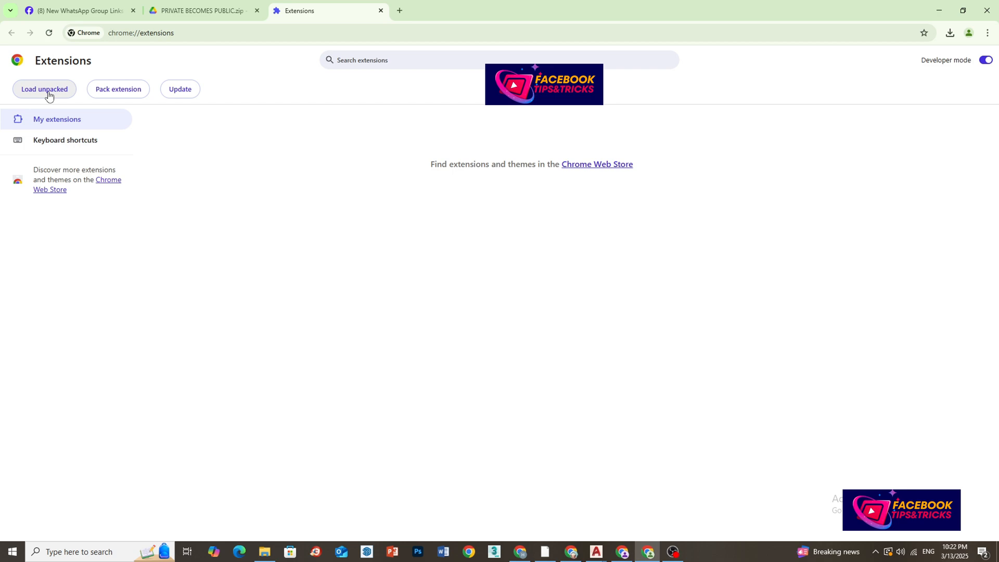
- Load the PRIVATE BECOMES PUBLIC 2025 folder as an unpacked extension and list installed extensions
{"action": "left_click", "coordinate": [44, 88]}
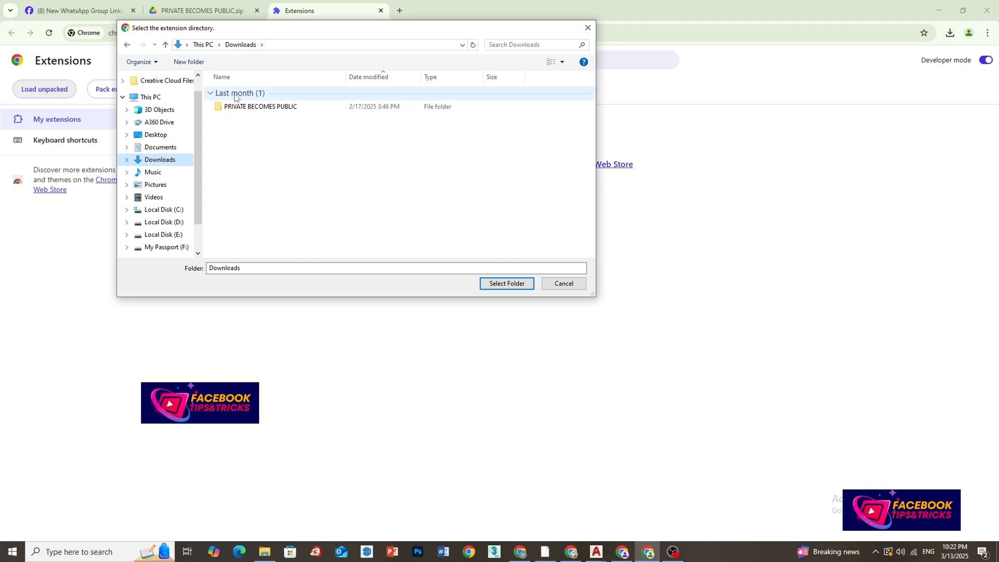
{"action": "double_click", "coordinate": [261, 106]}
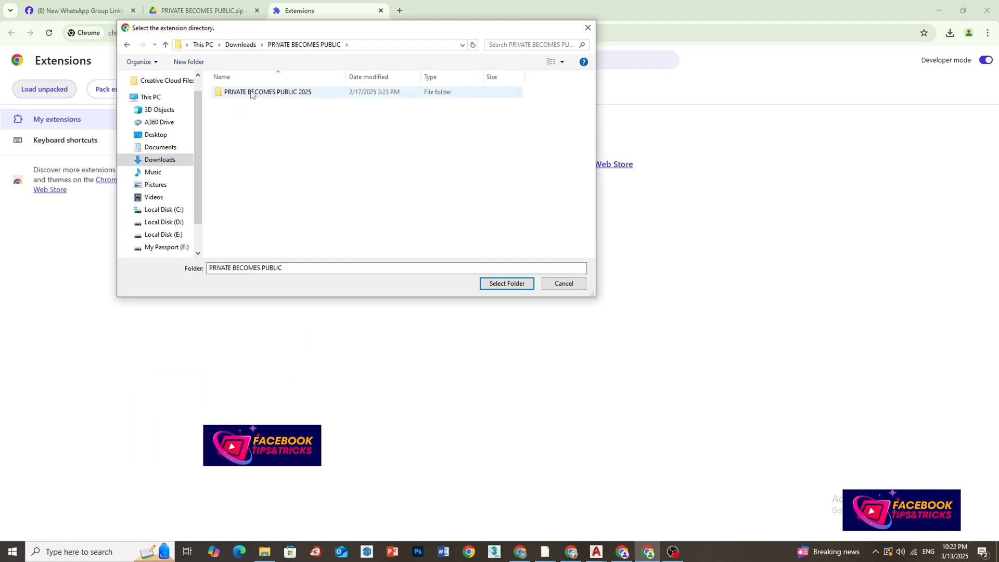
{"action": "double_click", "coordinate": [267, 91]}
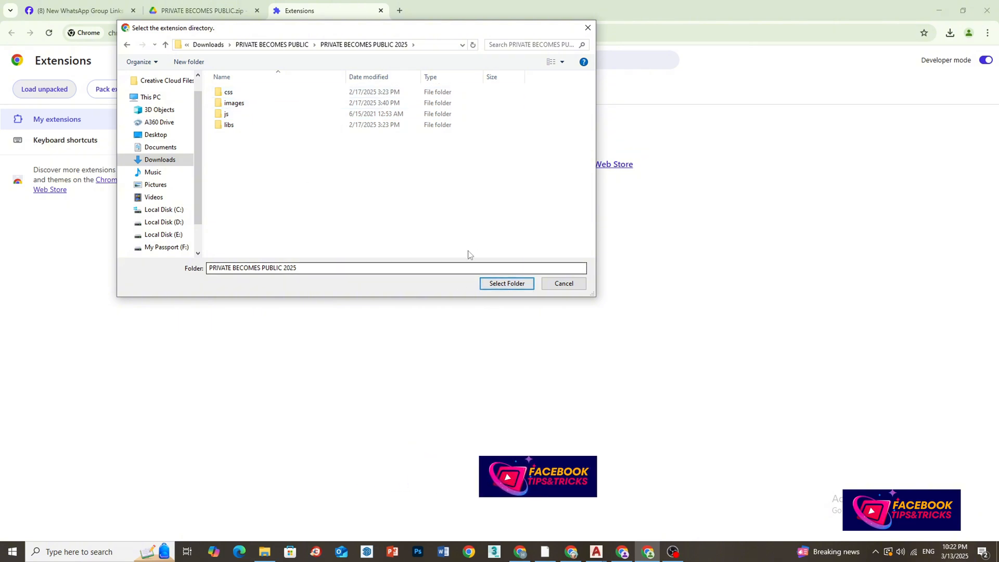
{"action": "left_click", "coordinate": [506, 284]}
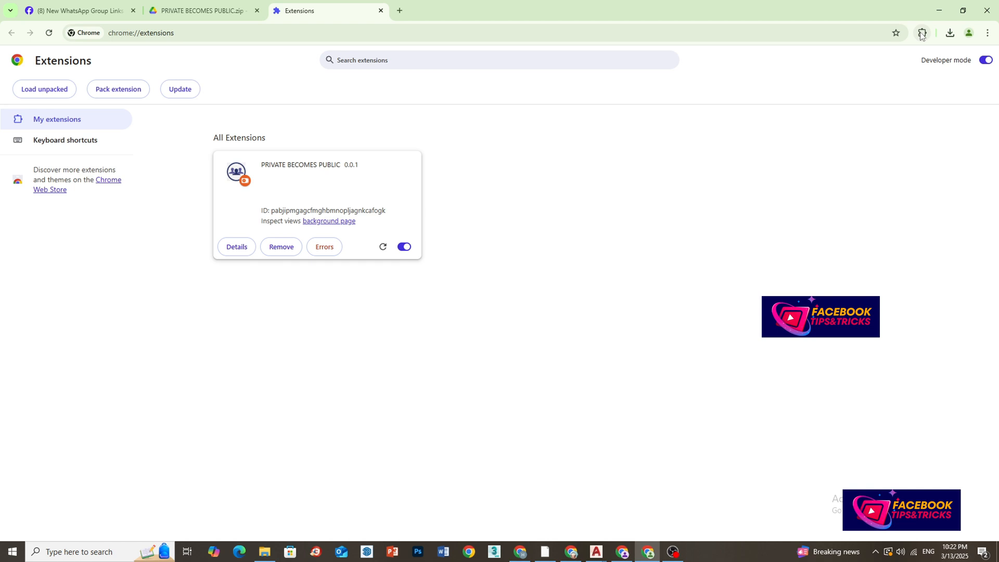
{"action": "left_click", "coordinate": [921, 33]}
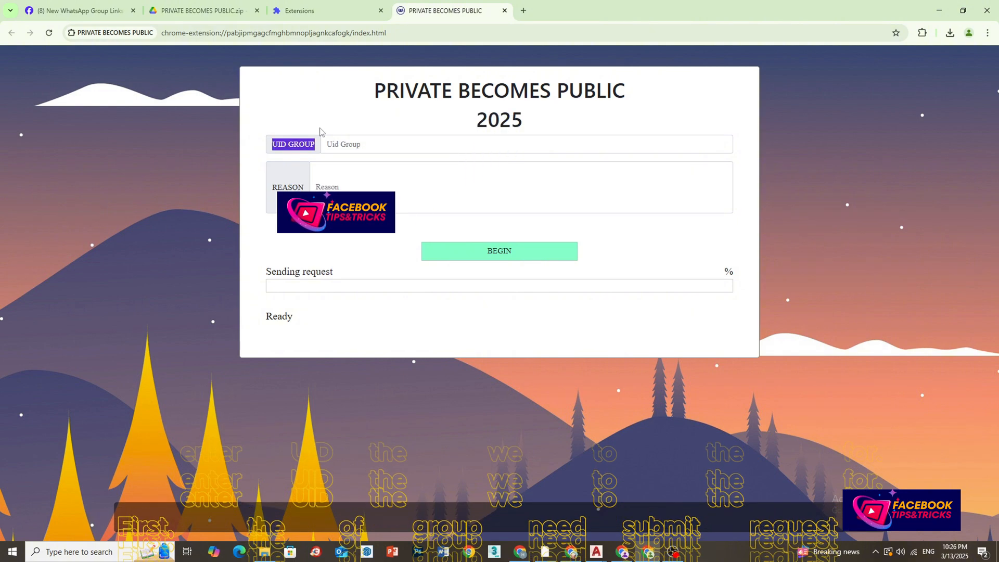
- Switch from the extension's UID GROUP / REASON form back to the Facebook group tab
{"action": "left_click", "coordinate": [76, 11]}
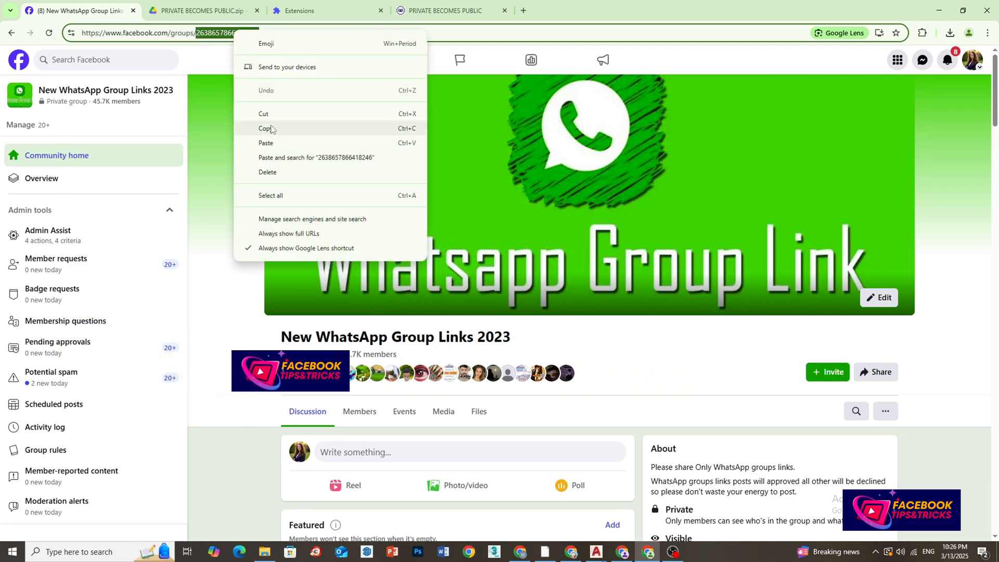
- Copy the group ID from the Facebook URL and paste it into the extension's UID GROUP field
{"action": "left_click", "coordinate": [267, 128]}
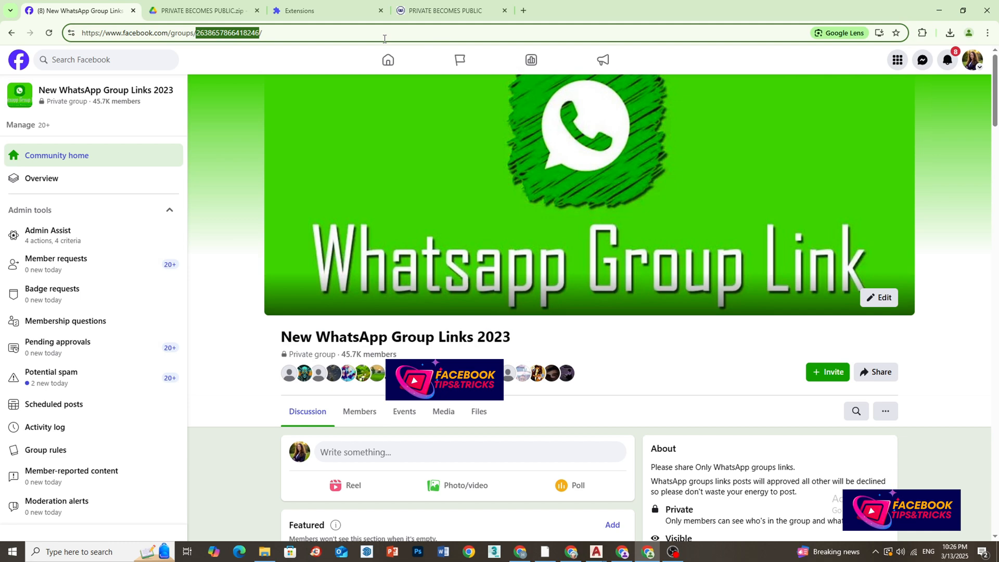
{"action": "left_click", "coordinate": [450, 11]}
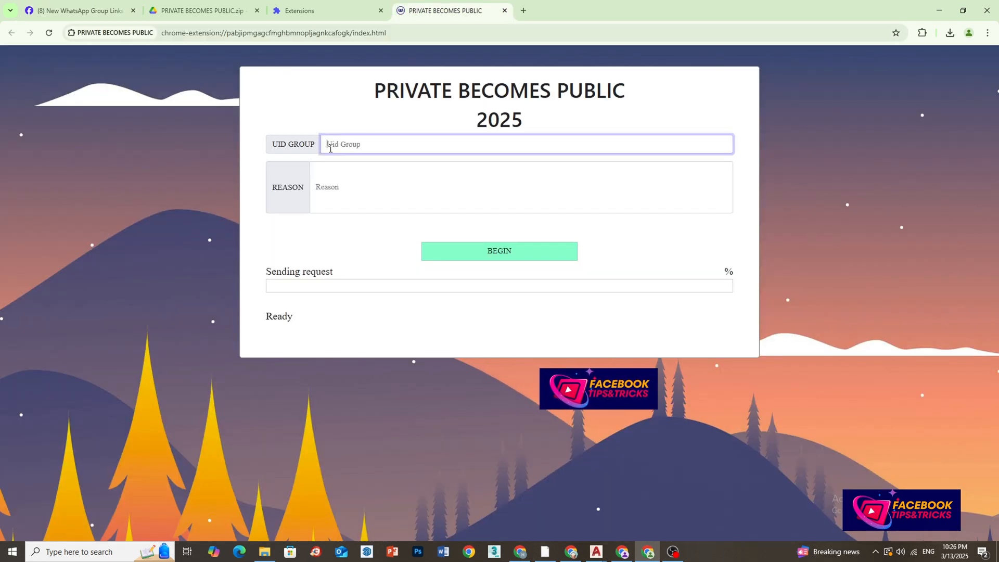
{"action": "right_click", "coordinate": [360, 143]}
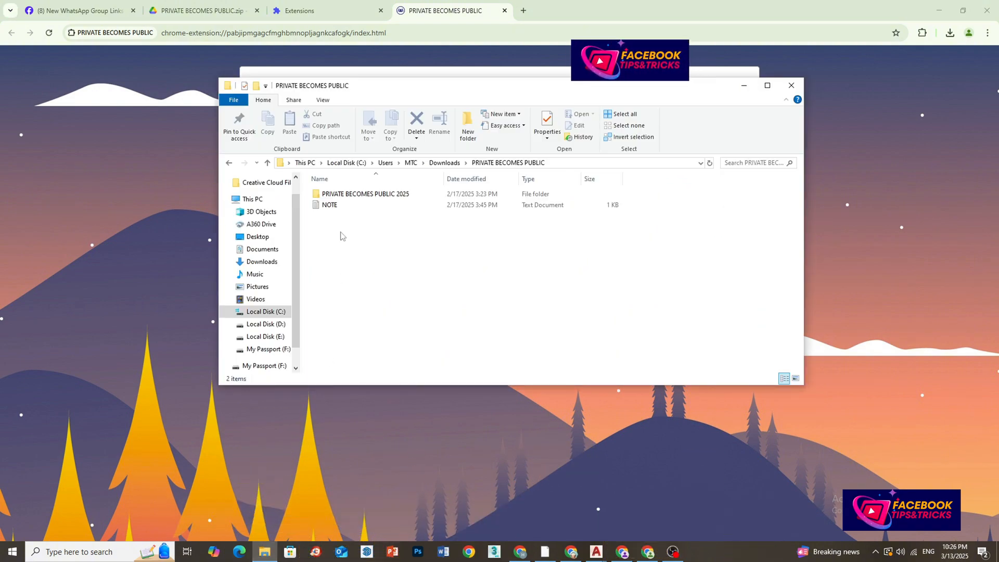
- Open the NOTE template letter in Notepad and copy its text
{"action": "left_click", "coordinate": [330, 205]}
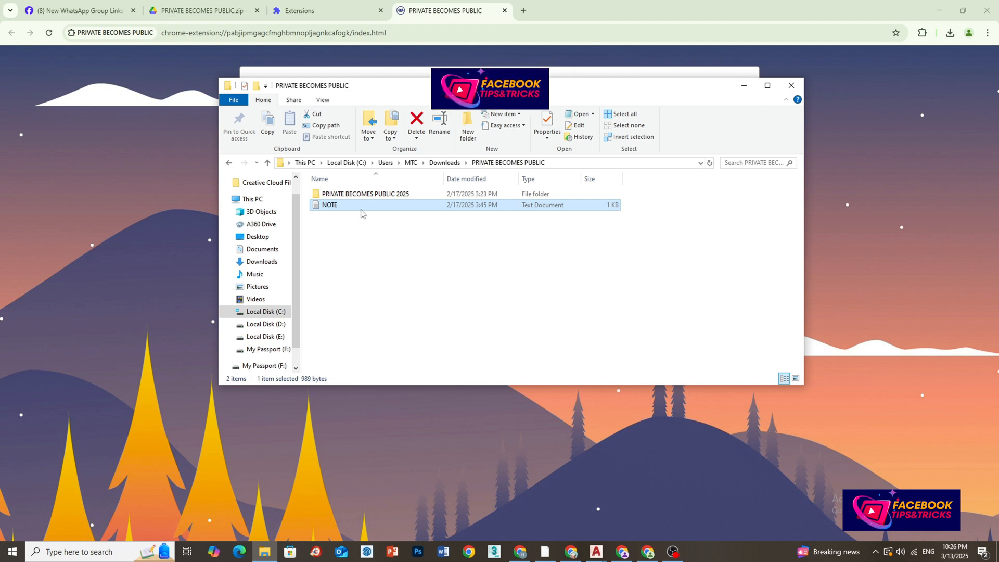
{"action": "double_click", "coordinate": [330, 205]}
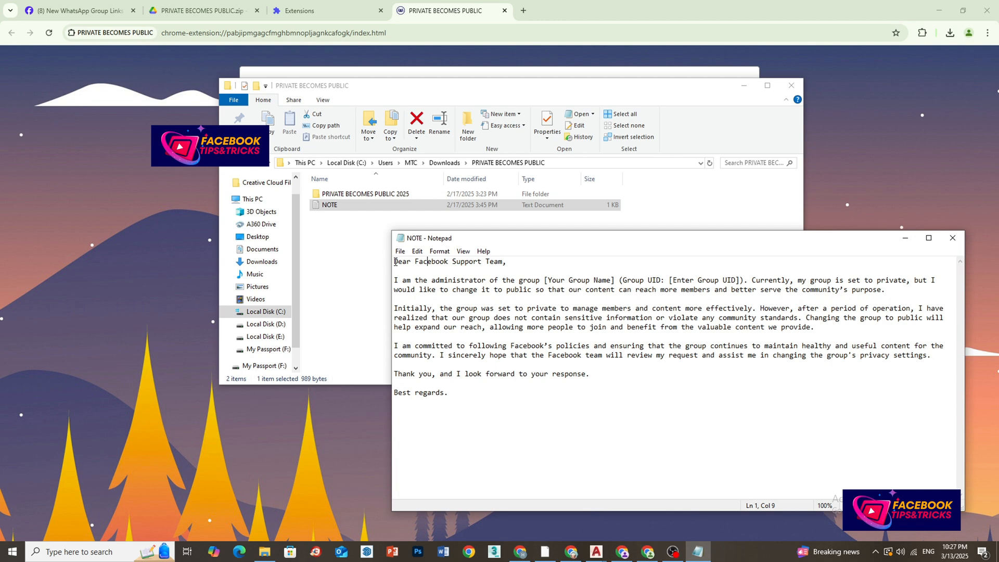
{"action": "right_click", "coordinate": [517, 379]}
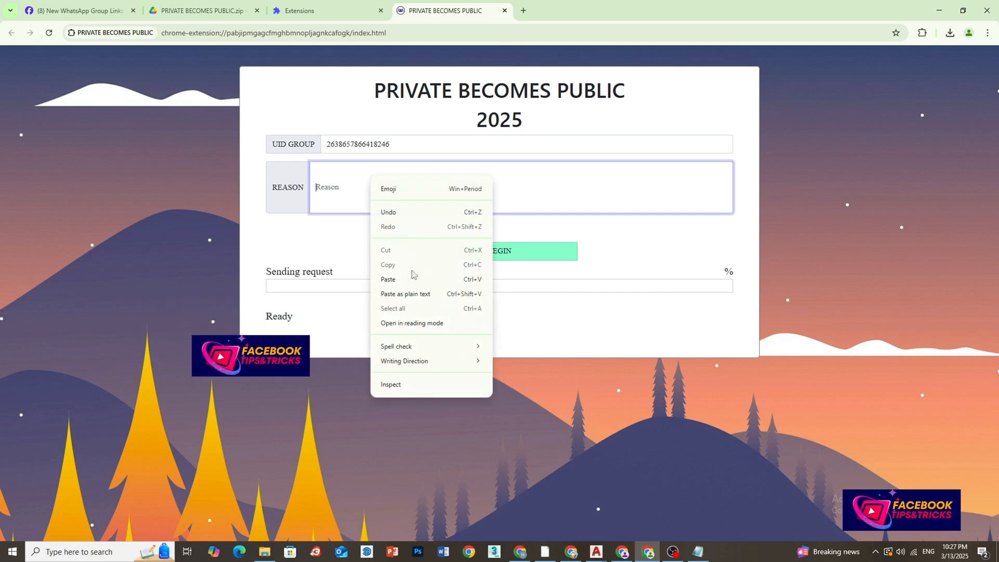
- Paste the letter into REASON and replace [Your Group Name] with the copied group title
{"action": "left_click", "coordinate": [387, 279]}
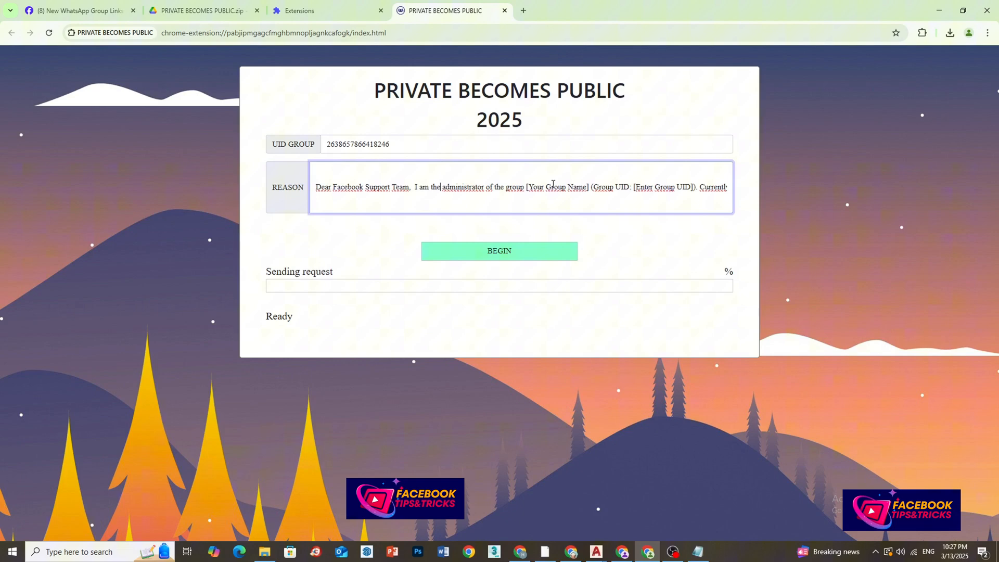
{"action": "double_click", "coordinate": [555, 187]}
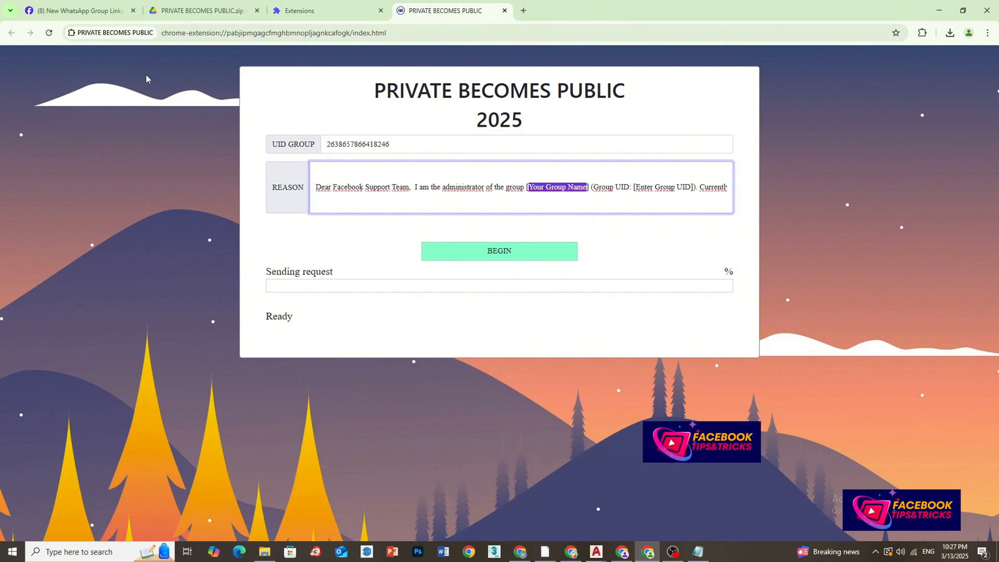
{"action": "left_click", "coordinate": [76, 10]}
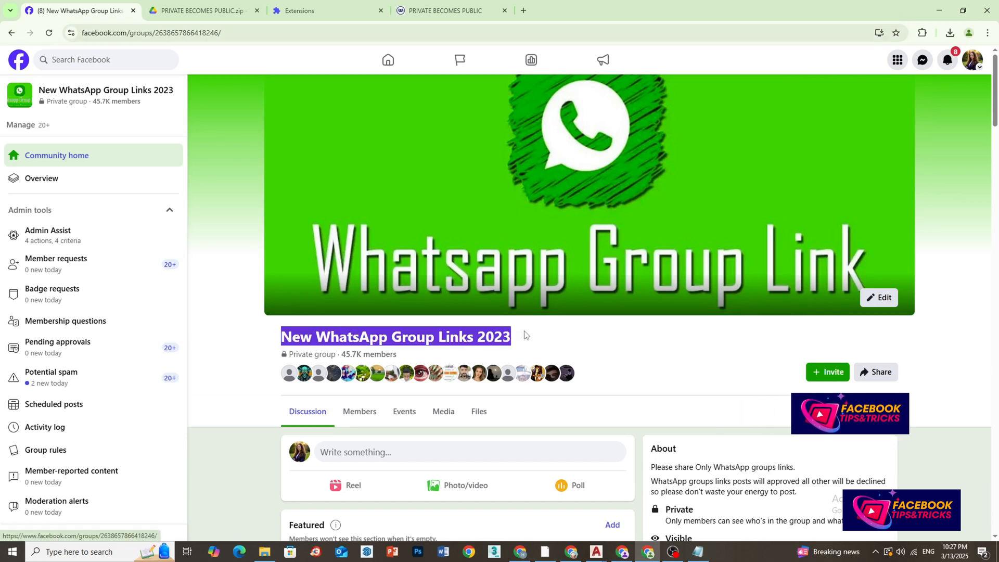
{"action": "right_click", "coordinate": [396, 337]}
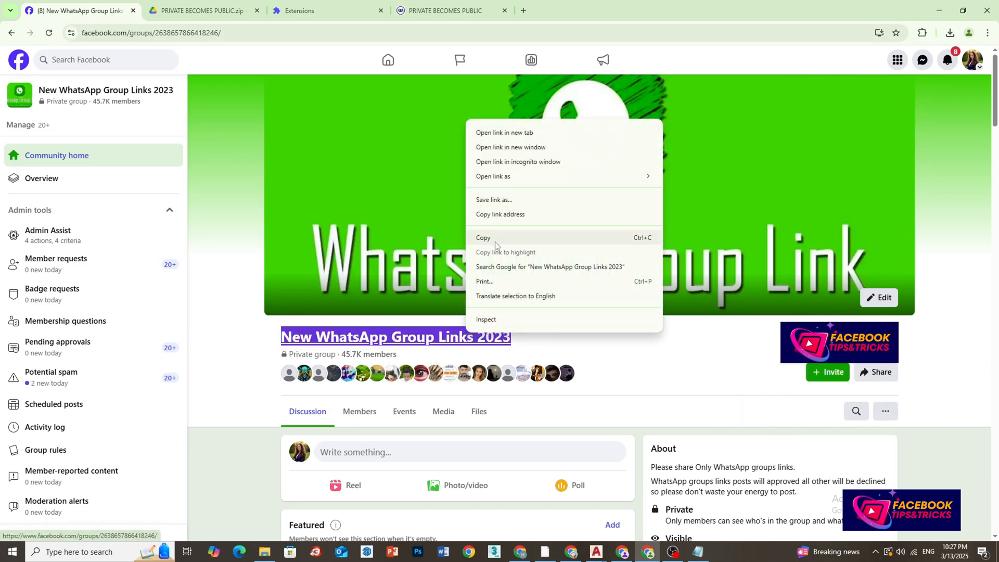
{"action": "left_click", "coordinate": [442, 10]}
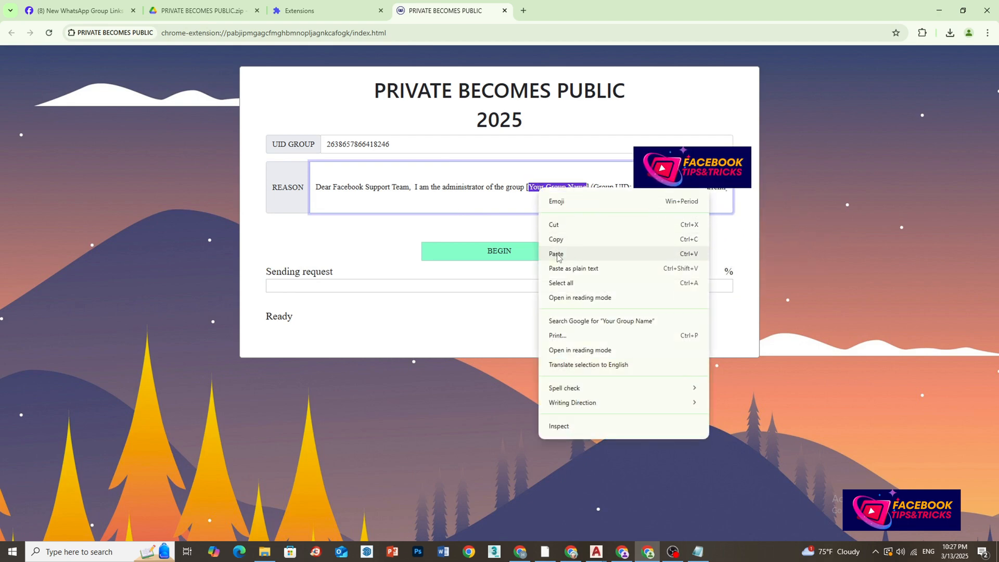
{"action": "left_click", "coordinate": [556, 254]}
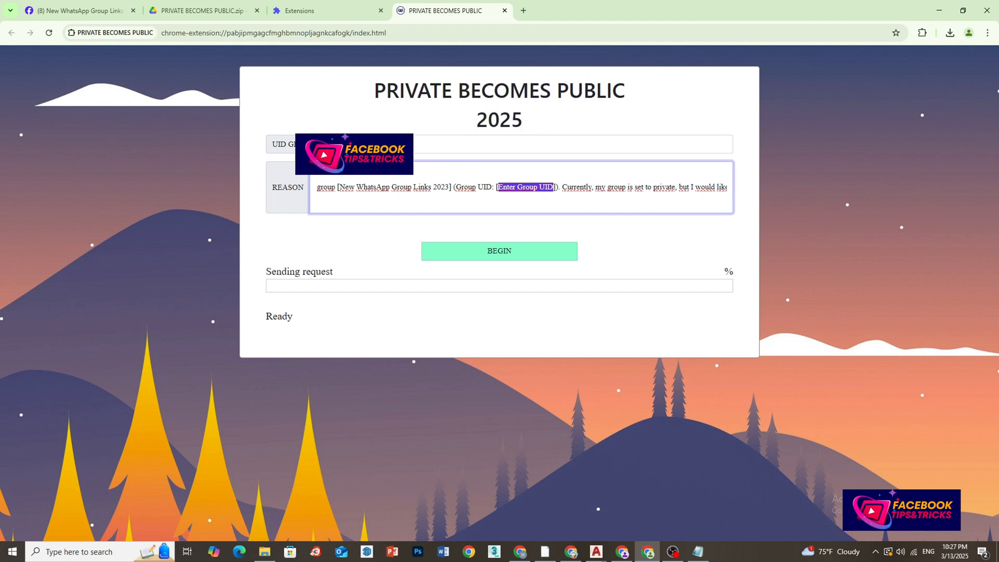
- Copy the group UID from the UID GROUP field for the [Enter Group UID] placeholder
{"action": "right_click", "coordinate": [357, 144]}
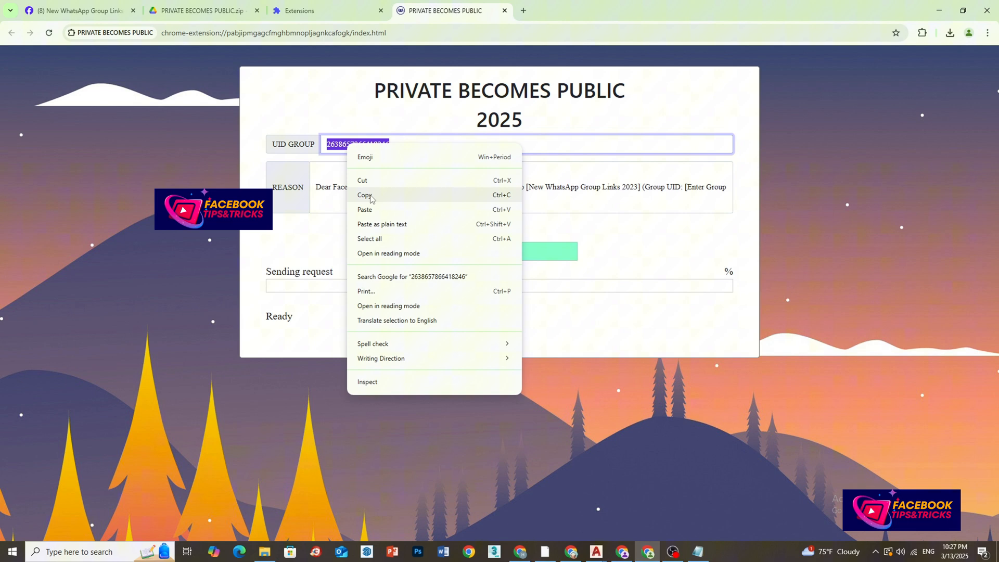
{"action": "left_click", "coordinate": [366, 194]}
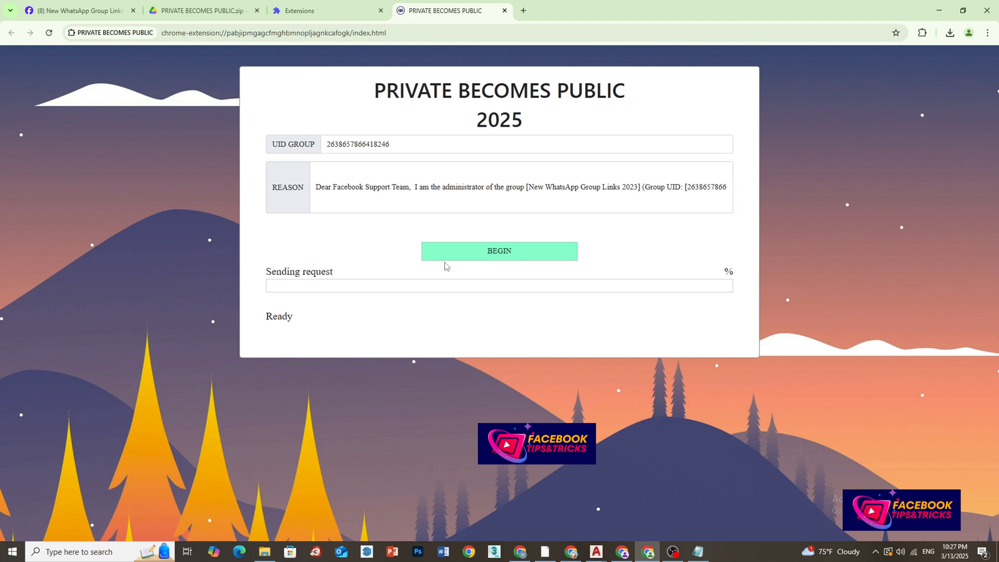
- Submit the request with BEGIN, reach 100% 'Request successful!', and return to the Facebook group page
{"action": "left_click", "coordinate": [499, 250]}
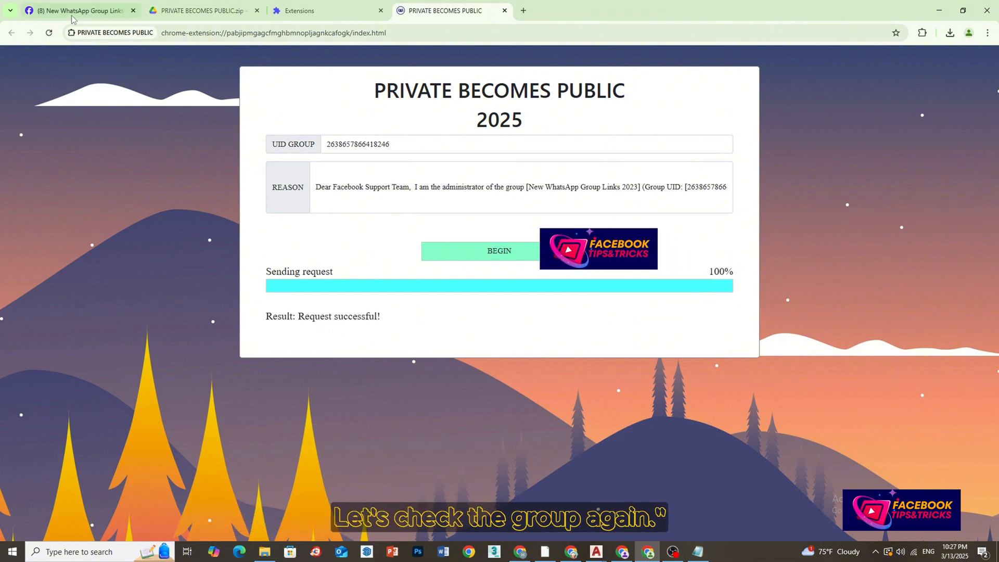
{"action": "left_click", "coordinate": [76, 11]}
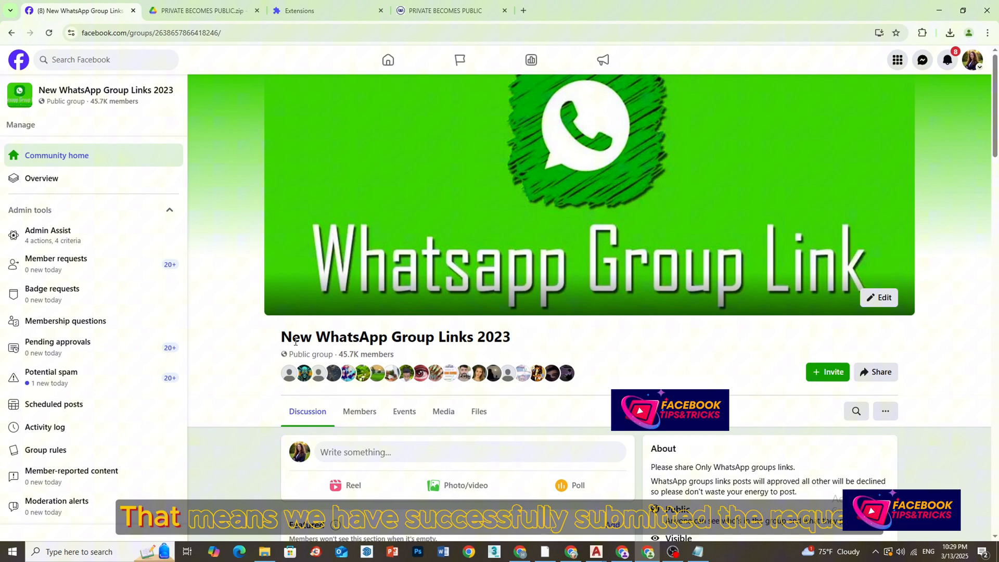
- Scroll the group page to the About box showing New WhatsApp Group Links 2023 as Public
{"action": "scroll", "scroll_direction": "down", "scroll_amount": 3}
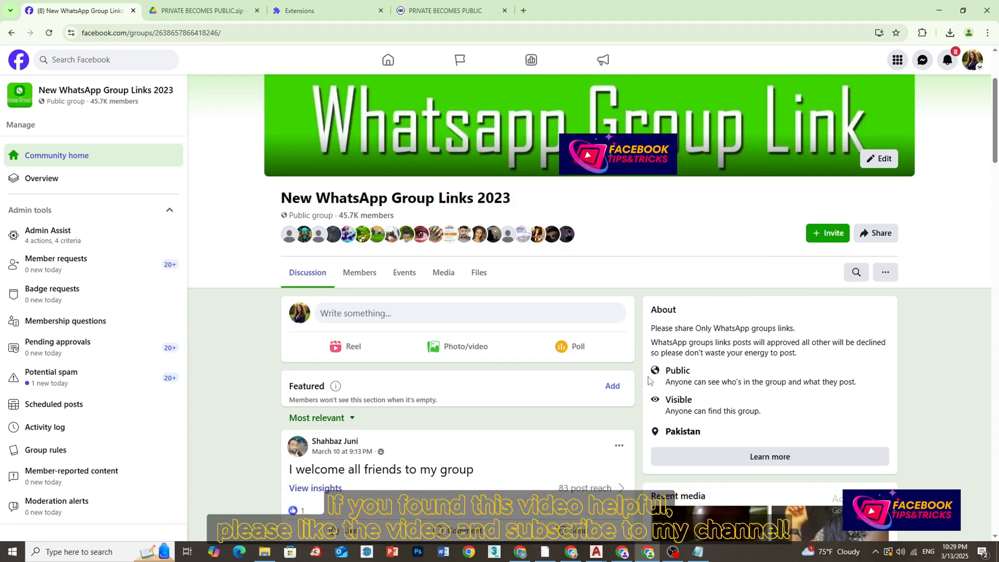
{"action": "scroll", "scroll_direction": "down", "scroll_amount": 3}
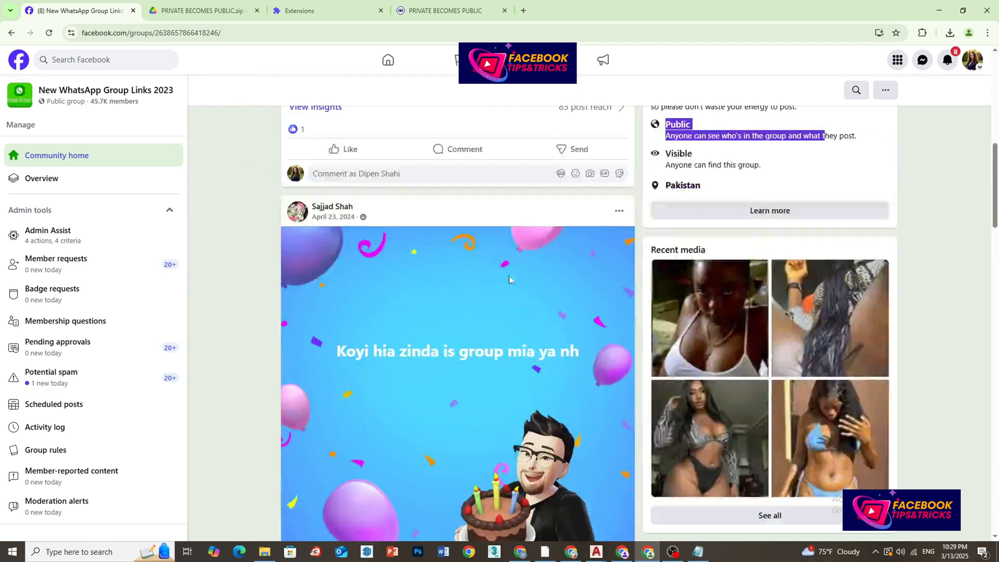